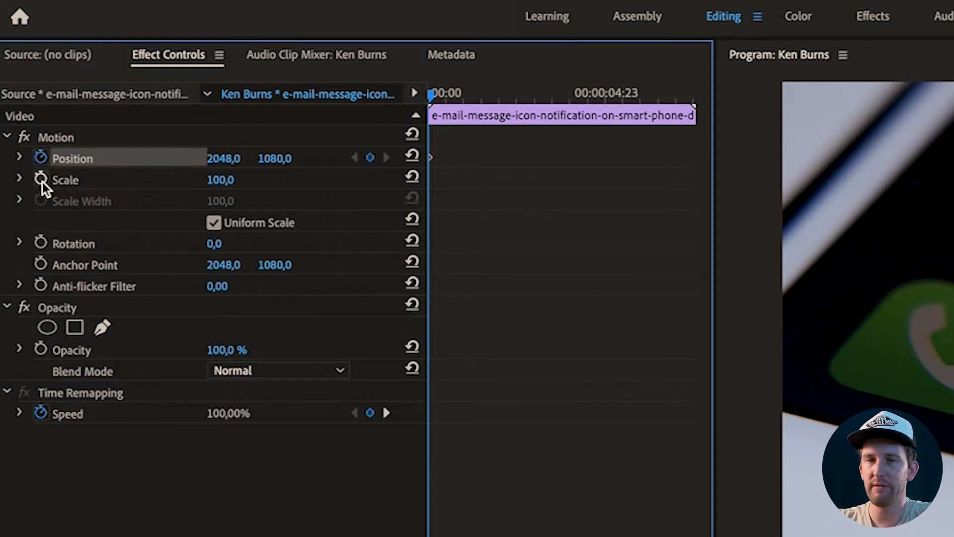
Enable keyframing on Scale and Position so the clip's first frame holds the starting values.
left_click(41, 178)
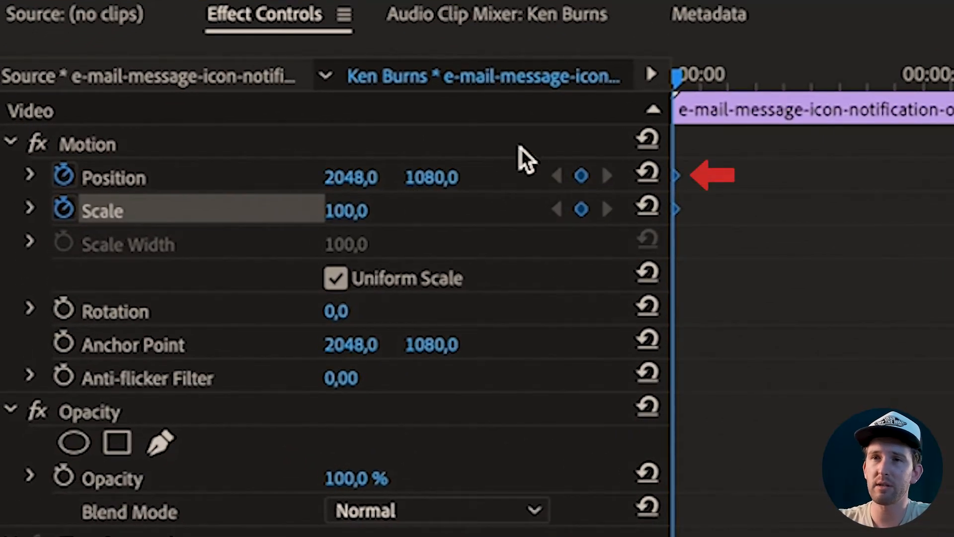
left_click(419, 176)
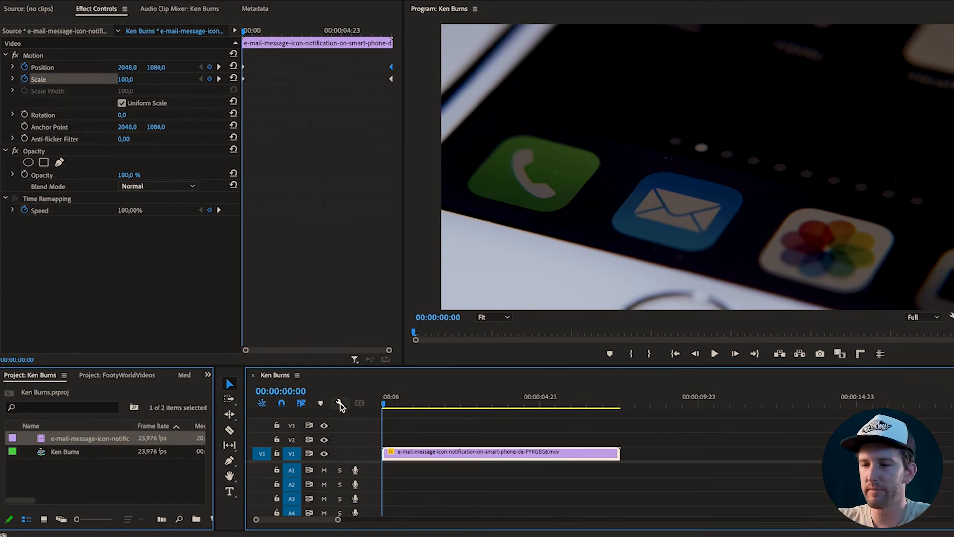
Preview the app-icon clip to confirm the slow zoom-in and sideways drift.
left_click(714, 353)
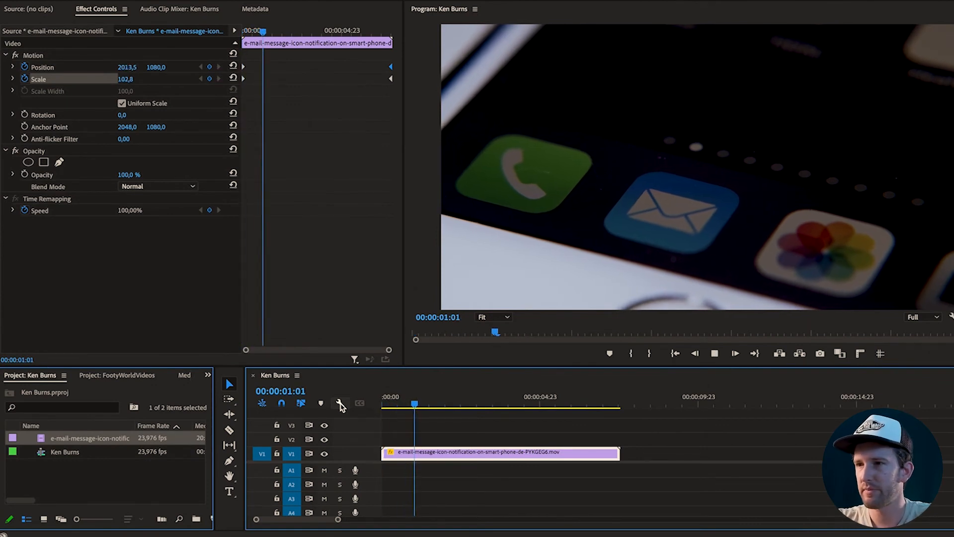